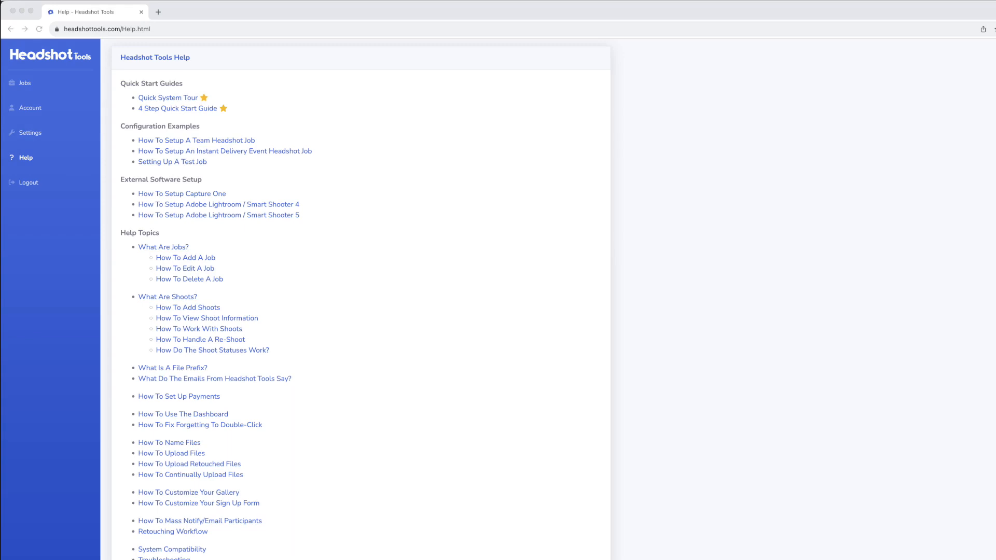
- Add a new job 'Test Job' for client 'Fake Client' with the ABC bank logo file and save it
left_click(24, 83)
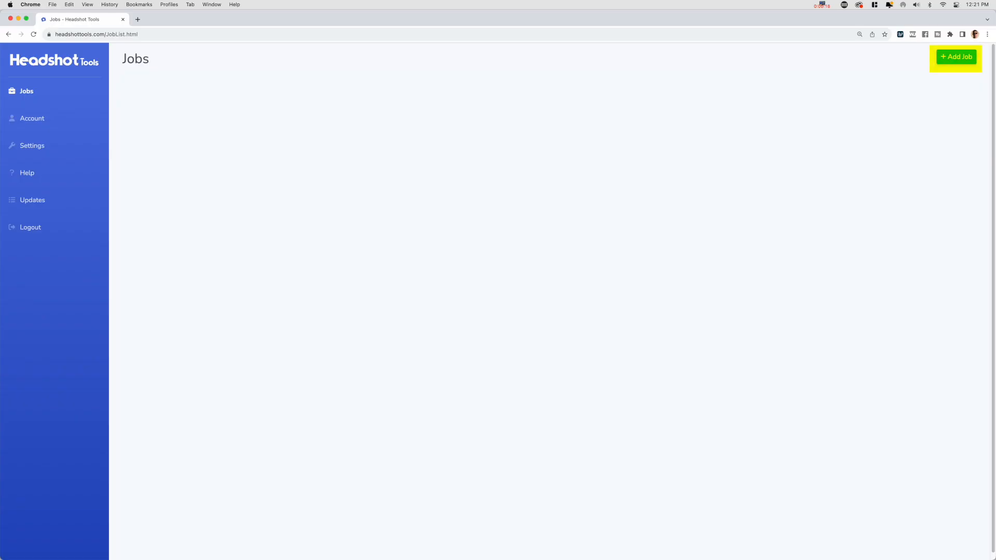
left_click(956, 56)
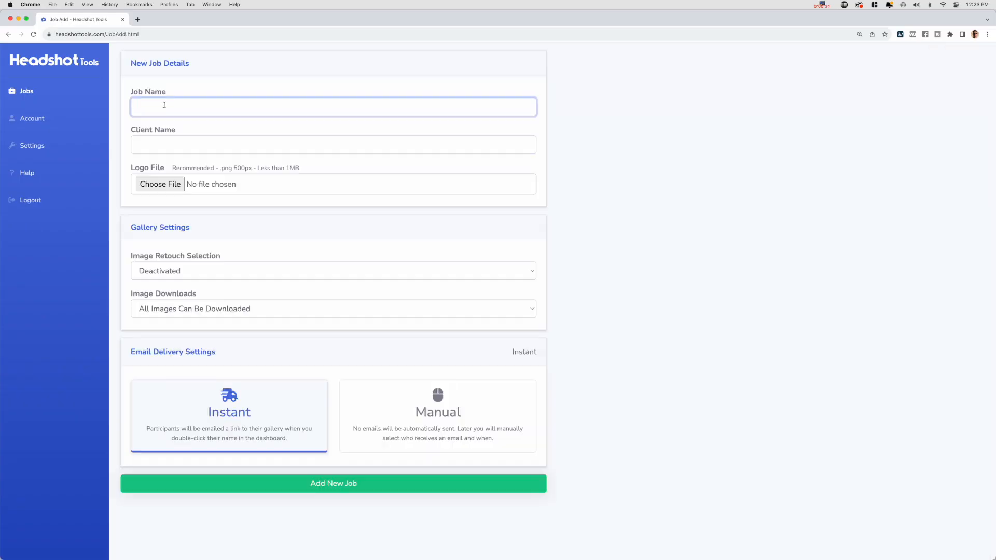
type("Fake Cl")
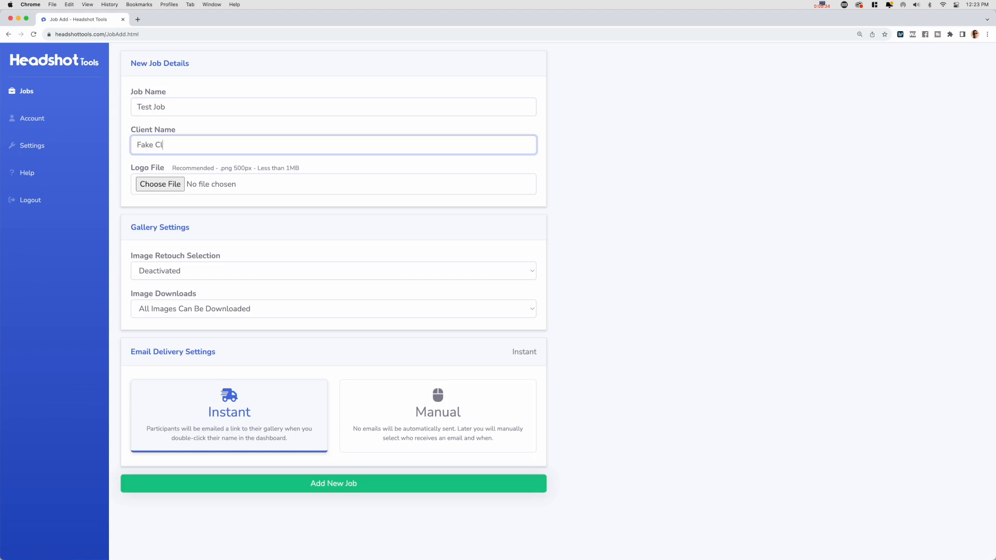
left_click(160, 183)
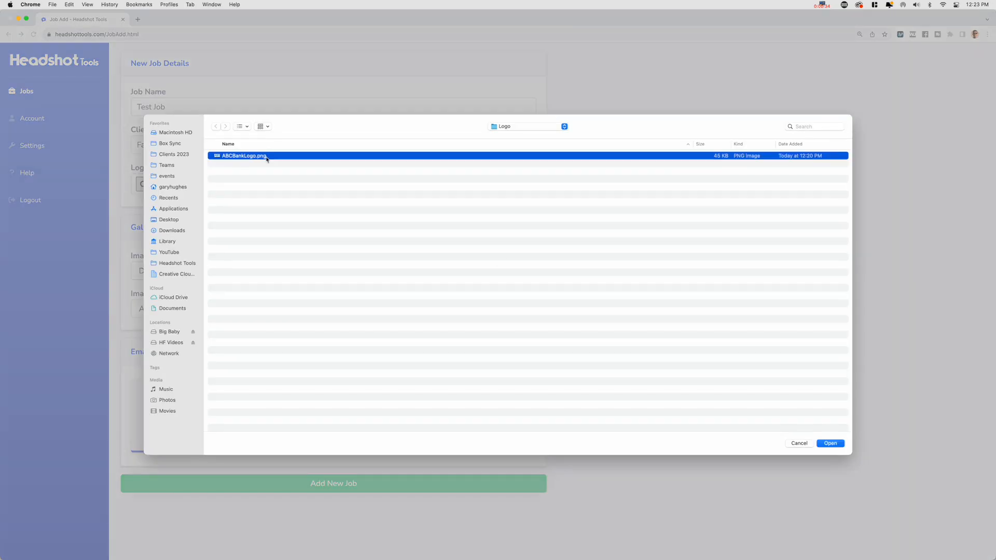
left_click(830, 443)
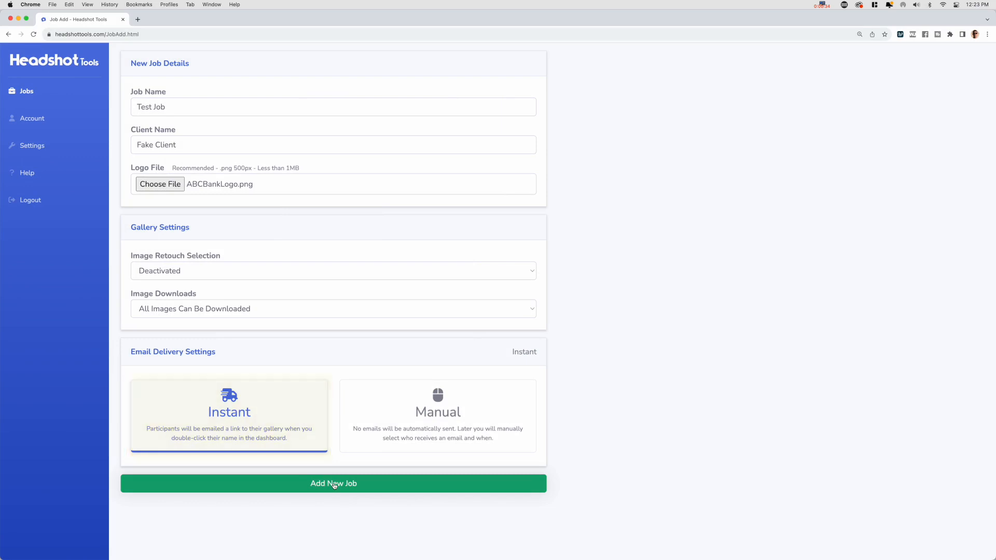
left_click(333, 484)
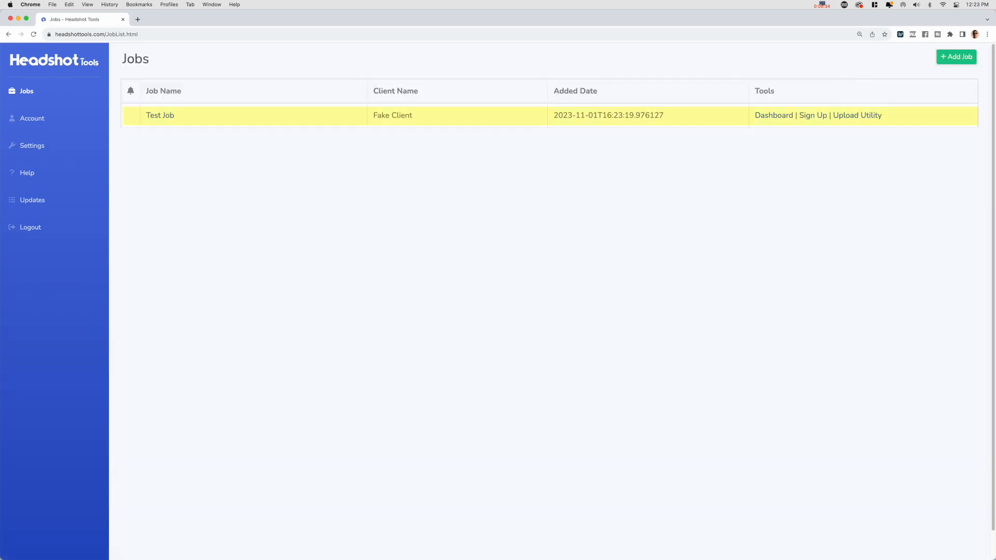
mouse_move(814, 115)
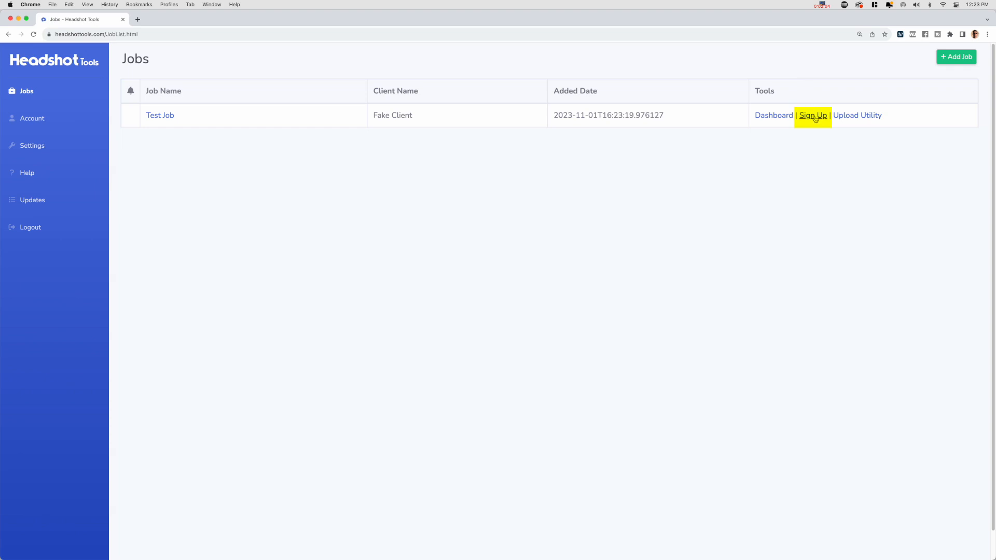
left_click(813, 115)
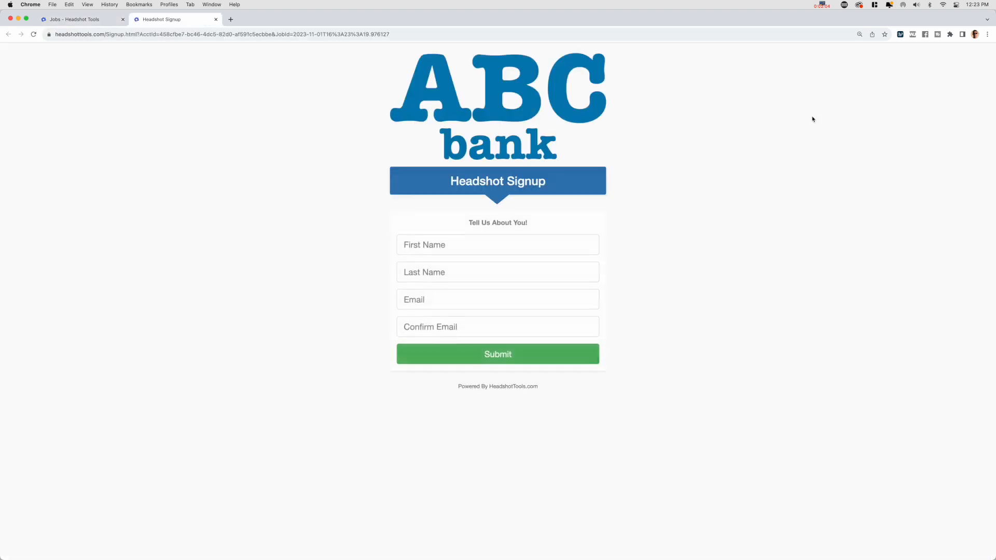
type("Sm")
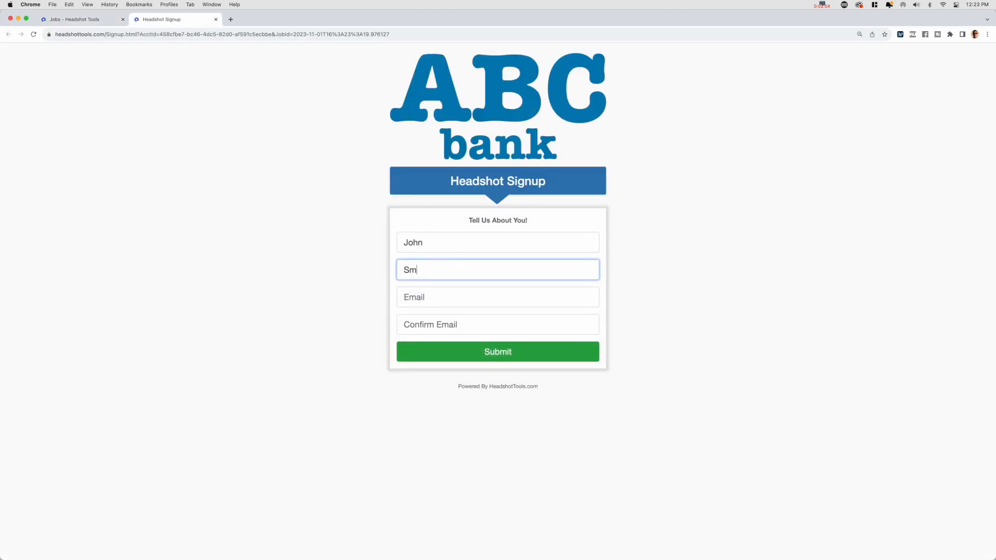
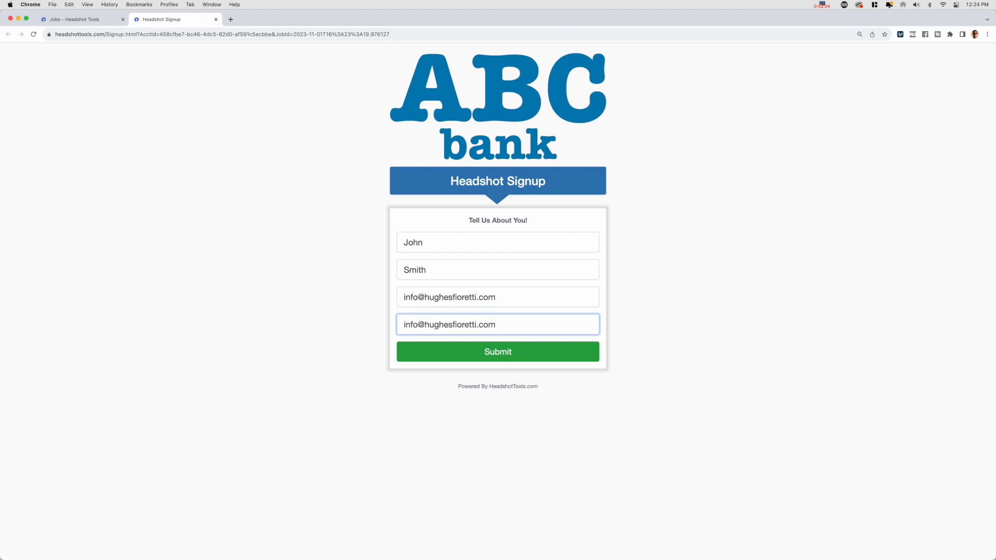
left_click(497, 352)
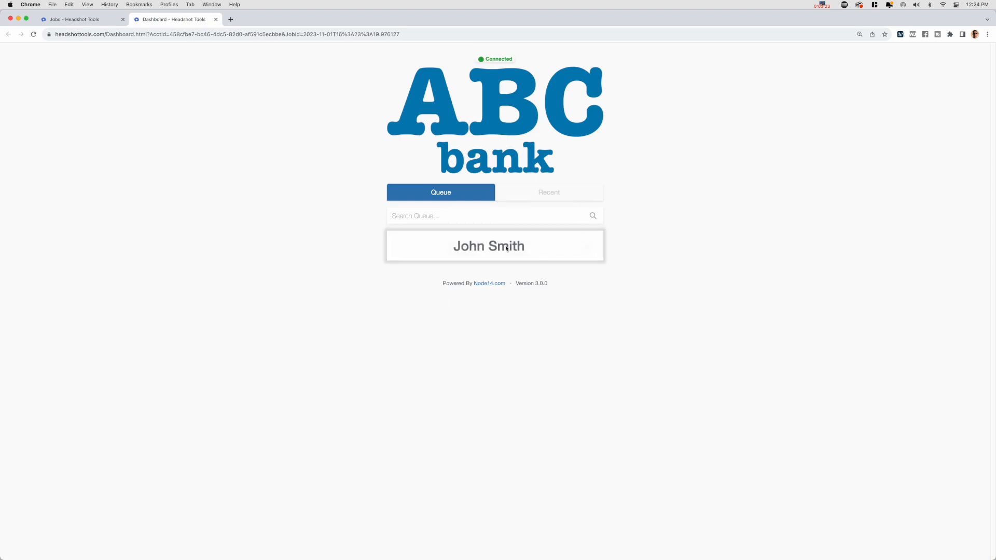
- Send John Smith his instant gallery email from the job dashboard queue
double_click(494, 246)
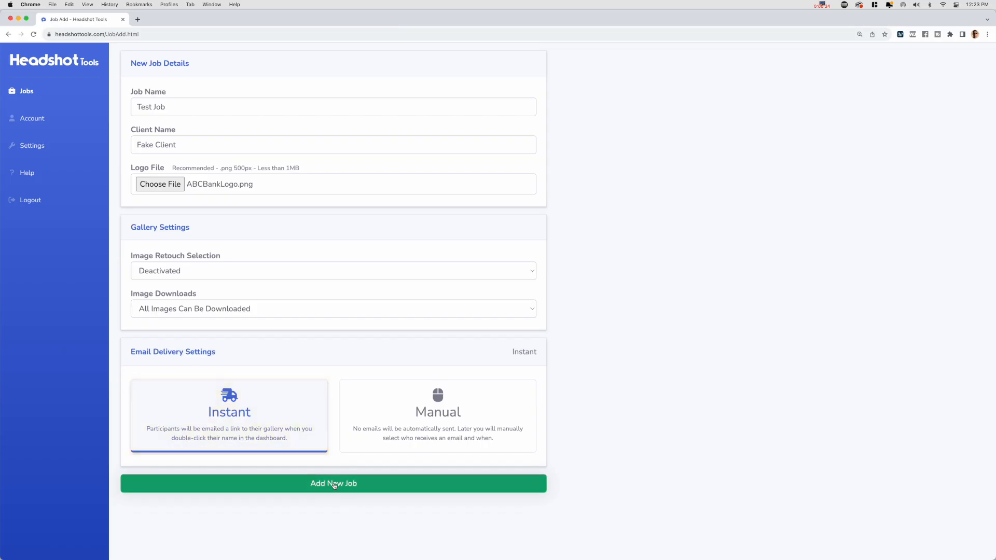
left_click(334, 483)
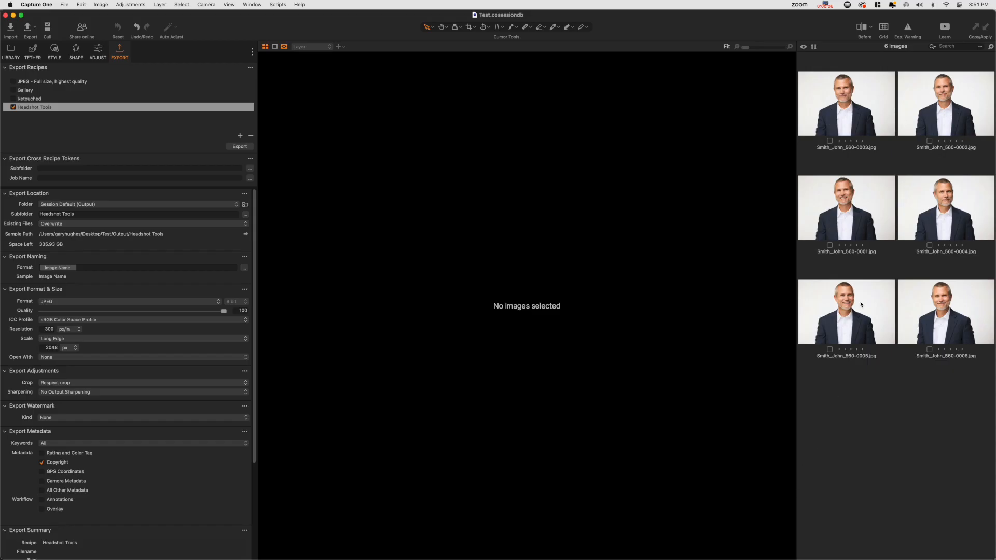
- Export three selected John Smith headshots using the Headshot Tools recipe
left_click(847, 312)
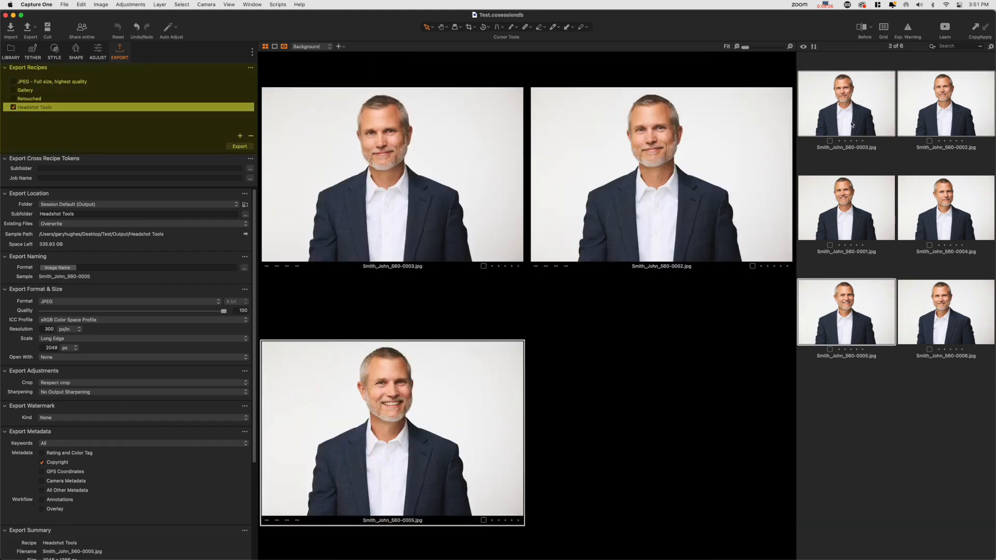
left_click(240, 146)
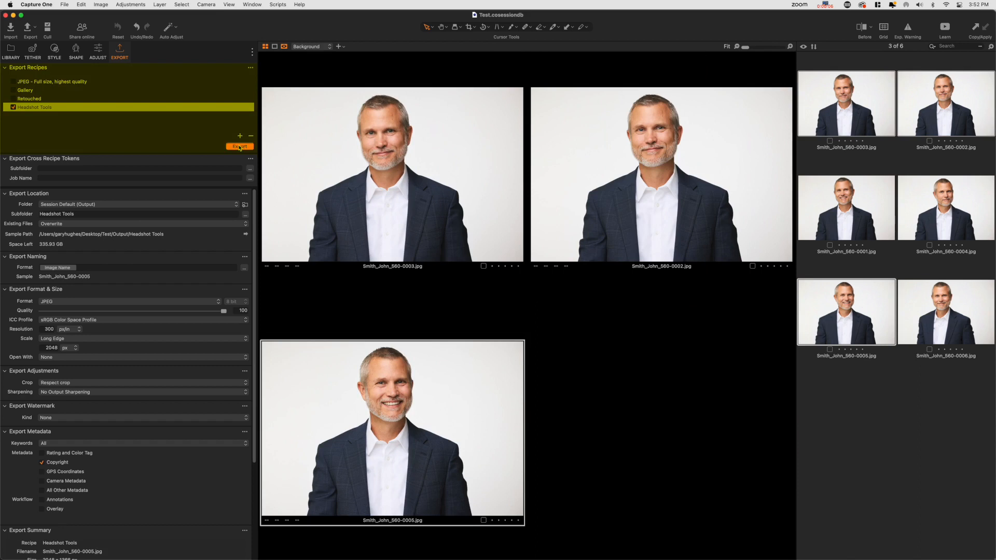
key("cmd+d")
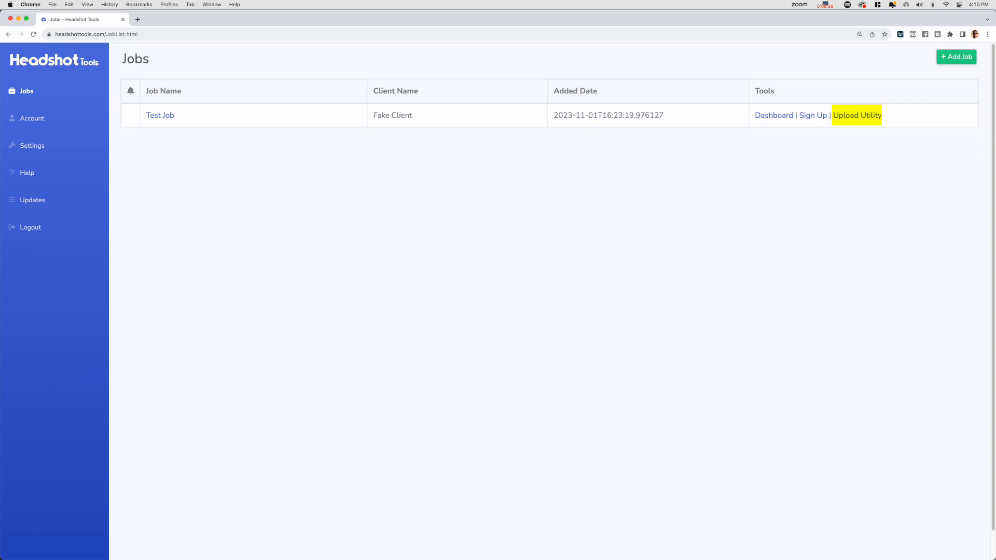
- Select the Headshot Tools folder inside Output as the upload utility's images folder
left_click(856, 115)
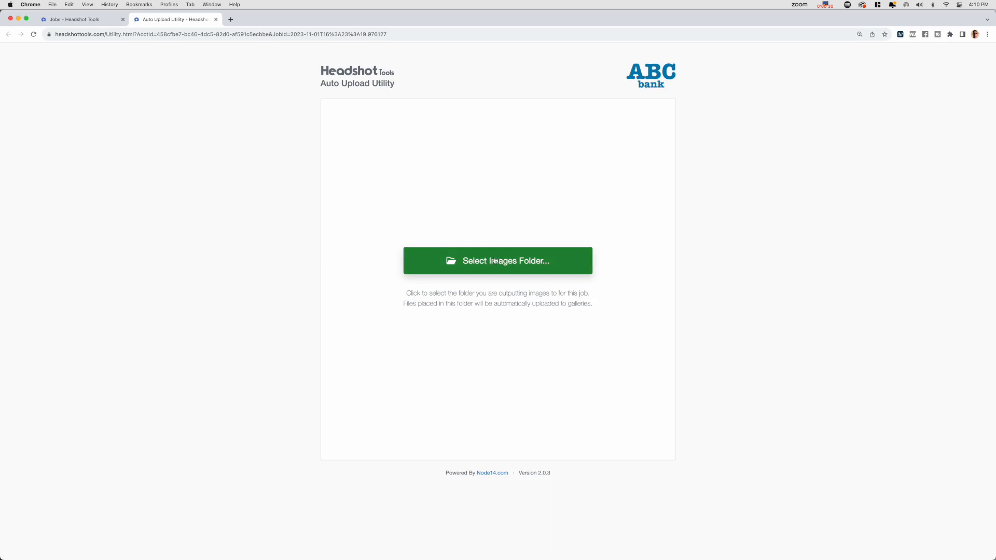
left_click(498, 261)
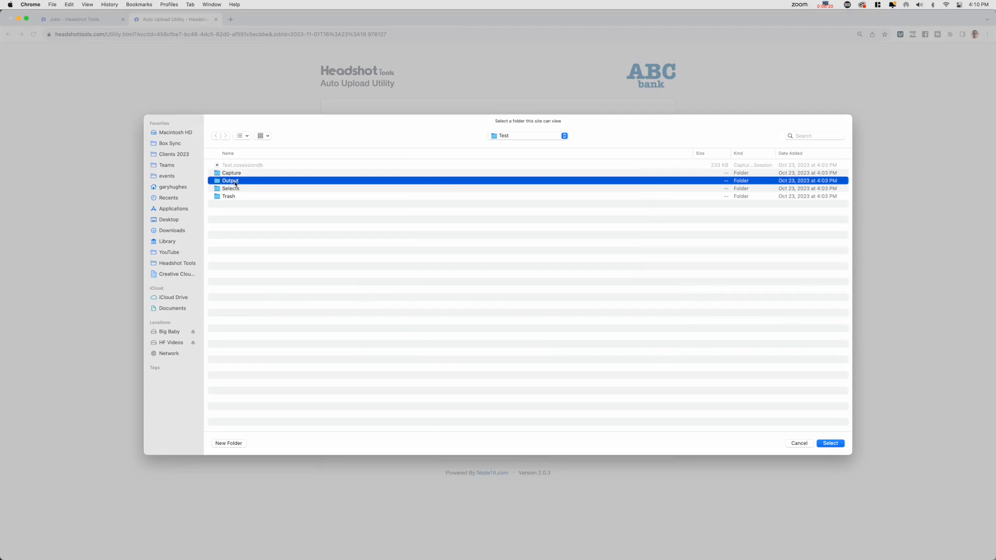
double_click(230, 181)
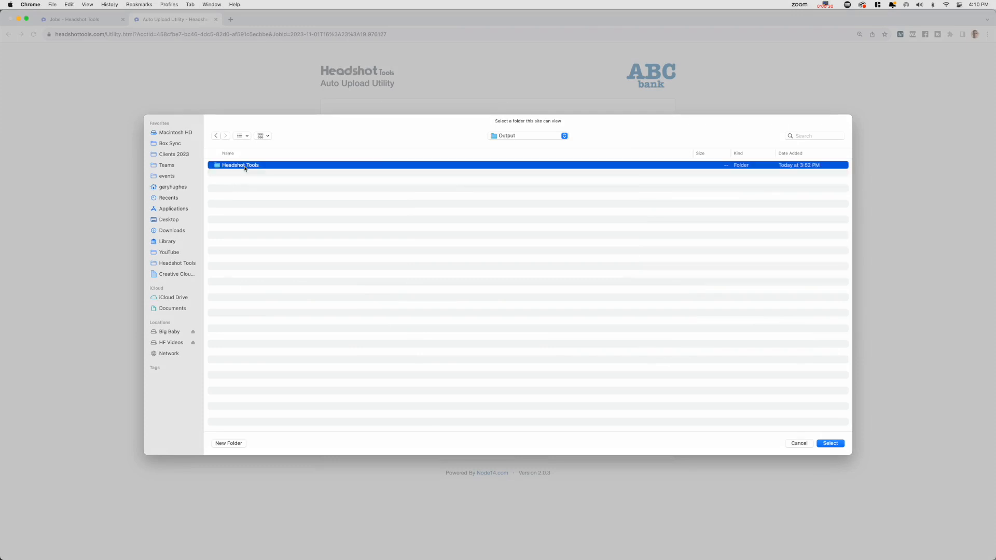
mouse_move(247, 170)
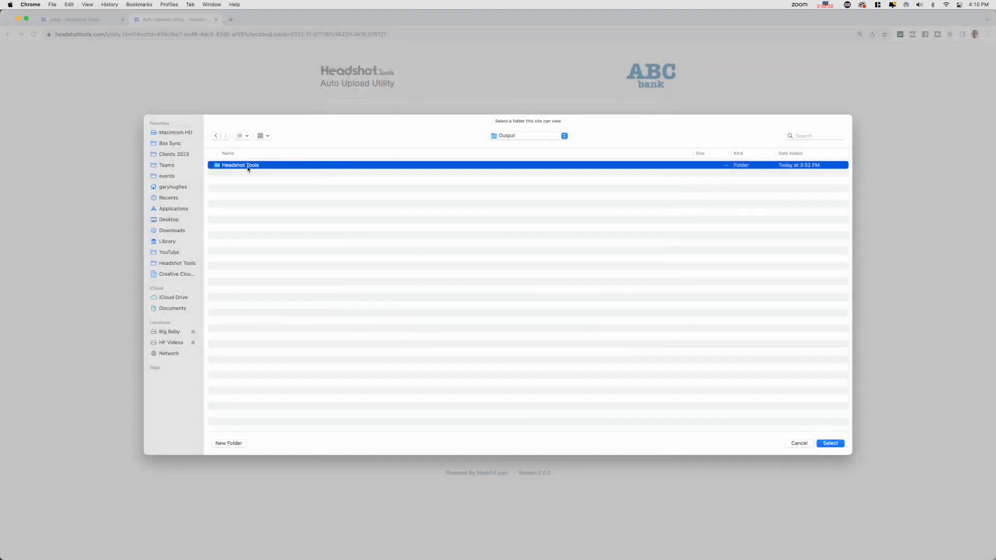
left_click(830, 443)
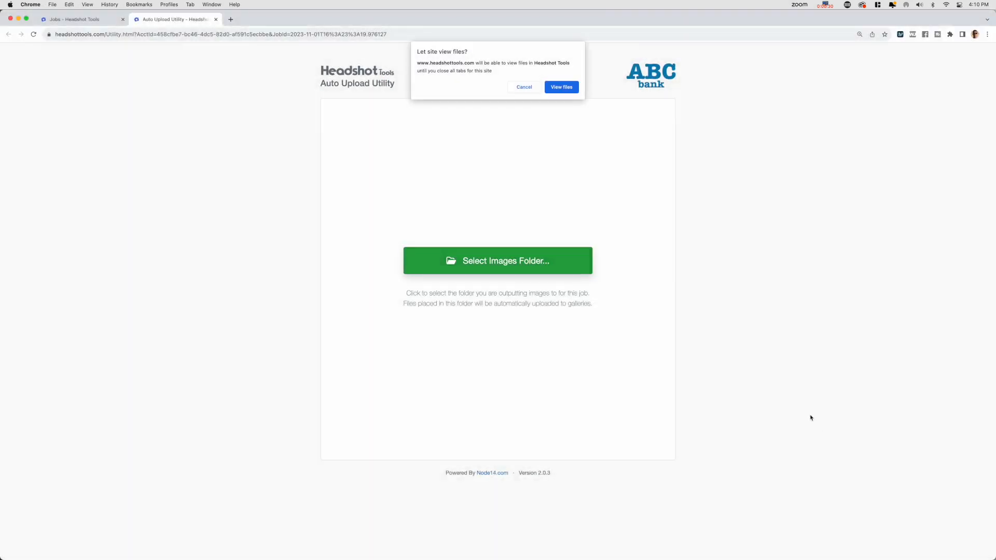
- Grant folder file access and confirm uploading the three files already in the folder
left_click(560, 88)
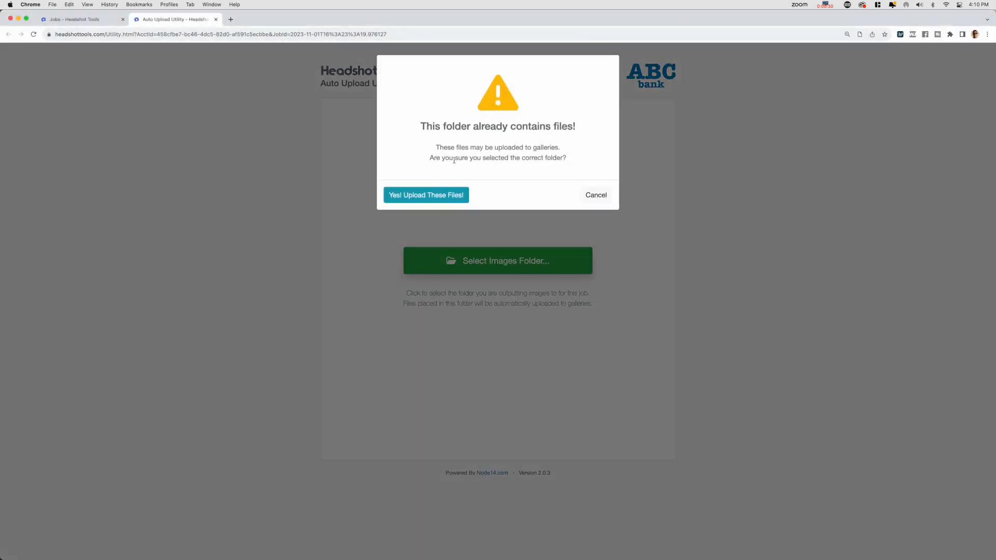
left_click(426, 195)
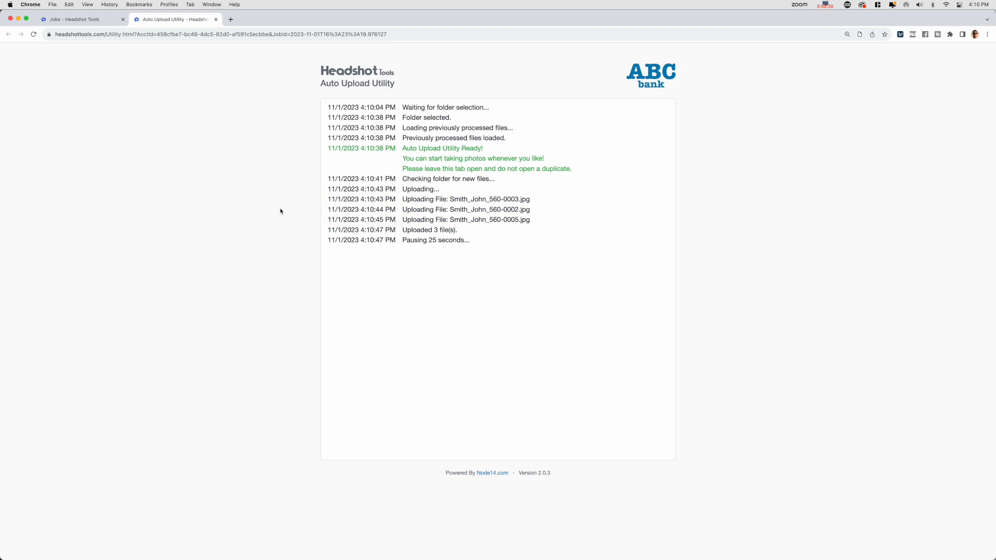
mouse_move(118, 80)
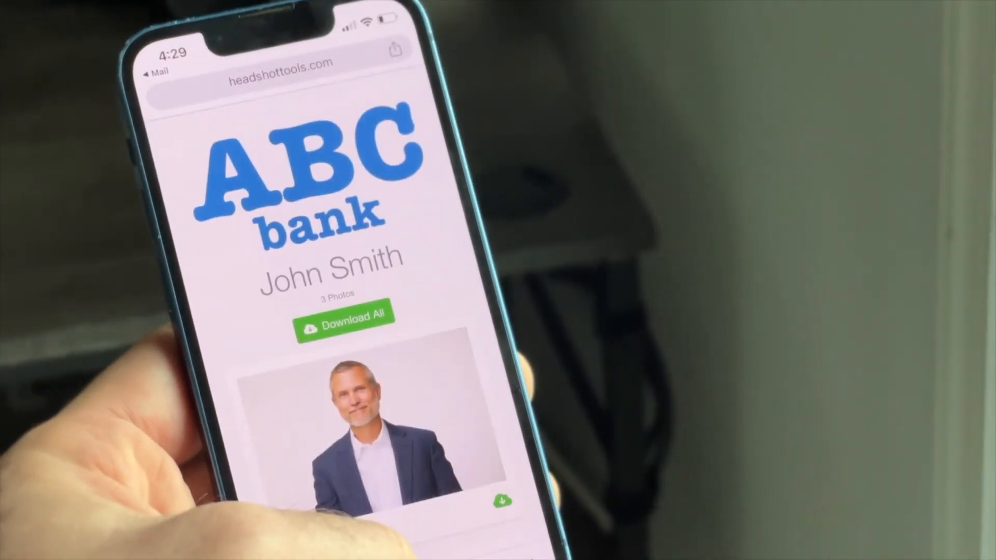
- Scroll through John Smith's three uploaded headshots in the phone gallery
scroll("down", 3)
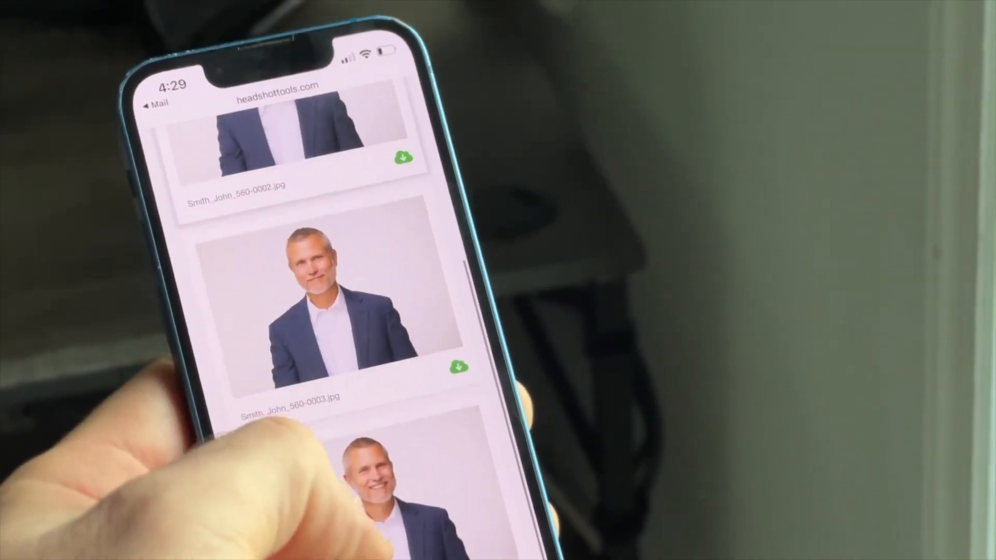